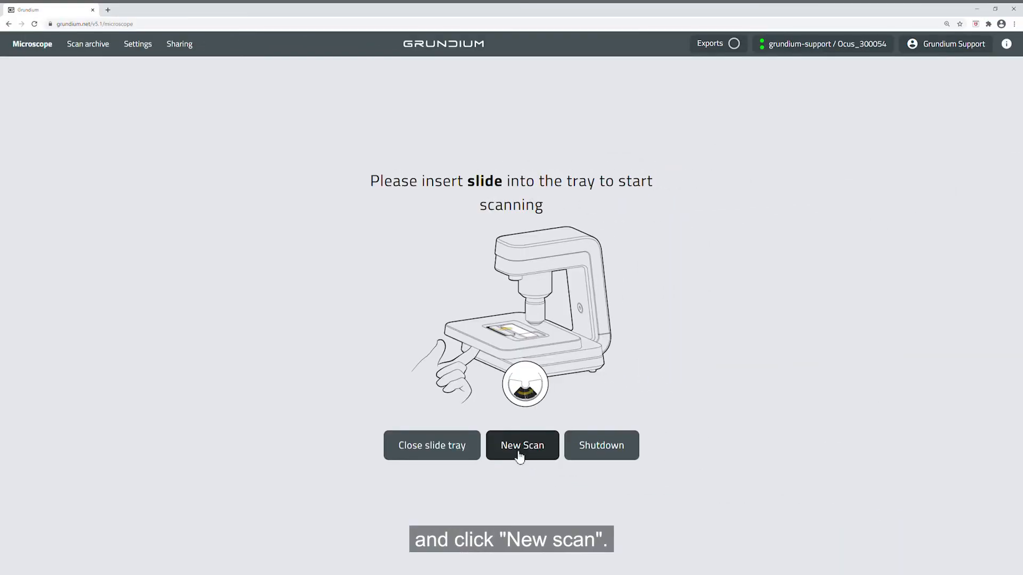
# Step: Start a new scan of the inserted slide from the Microscope page
pyautogui.click(522, 446)
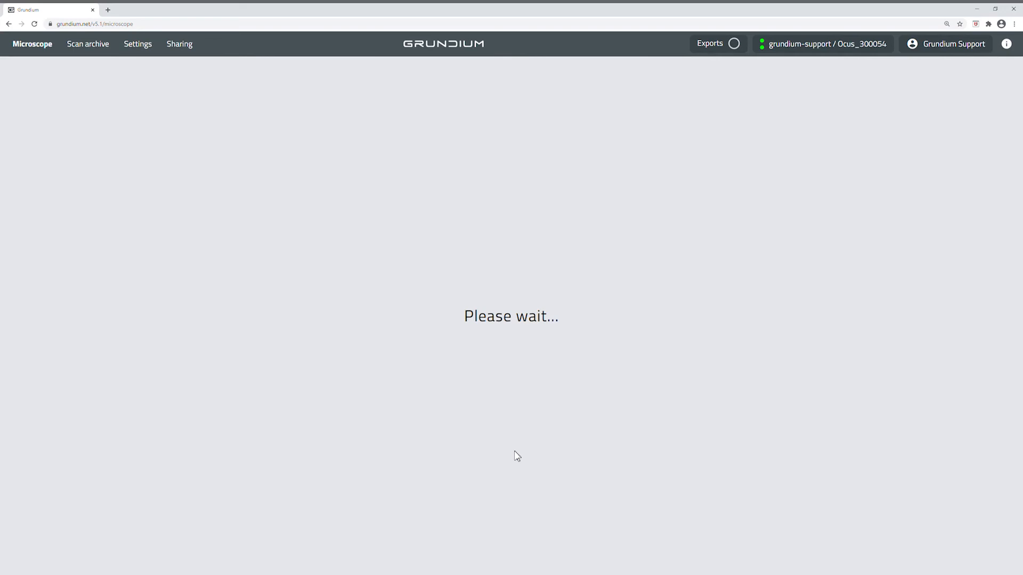